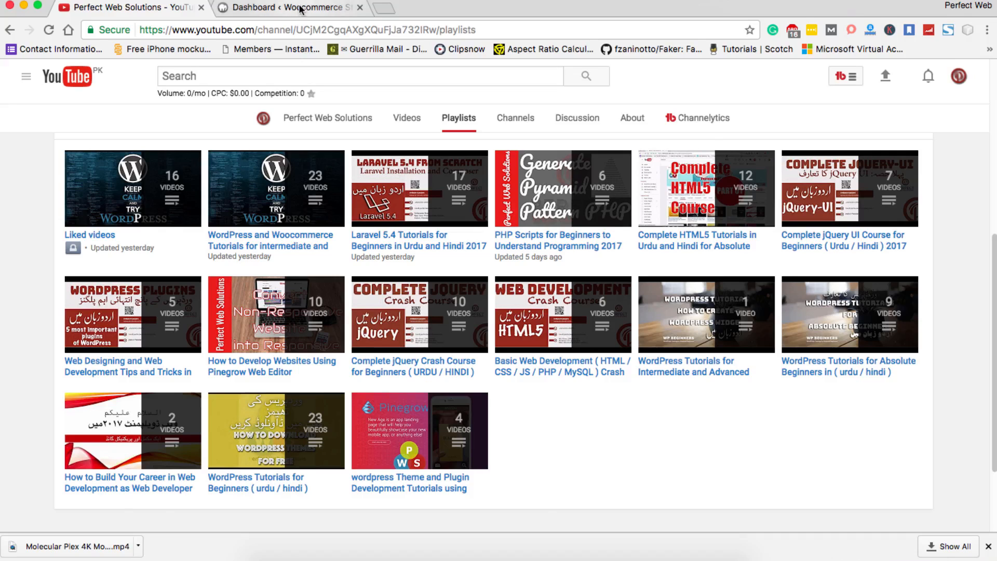
Step: Switch to the 'Dashboard ‹ Woocommerce Store' browser tab to view the WordPress admin dashboard
left_click(289, 7)
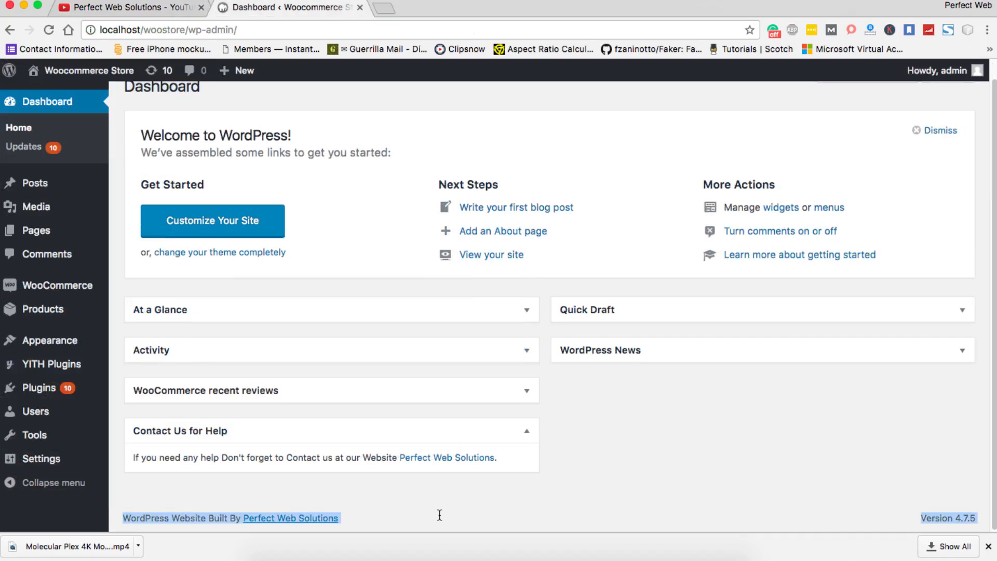
mouse_move(436, 521)
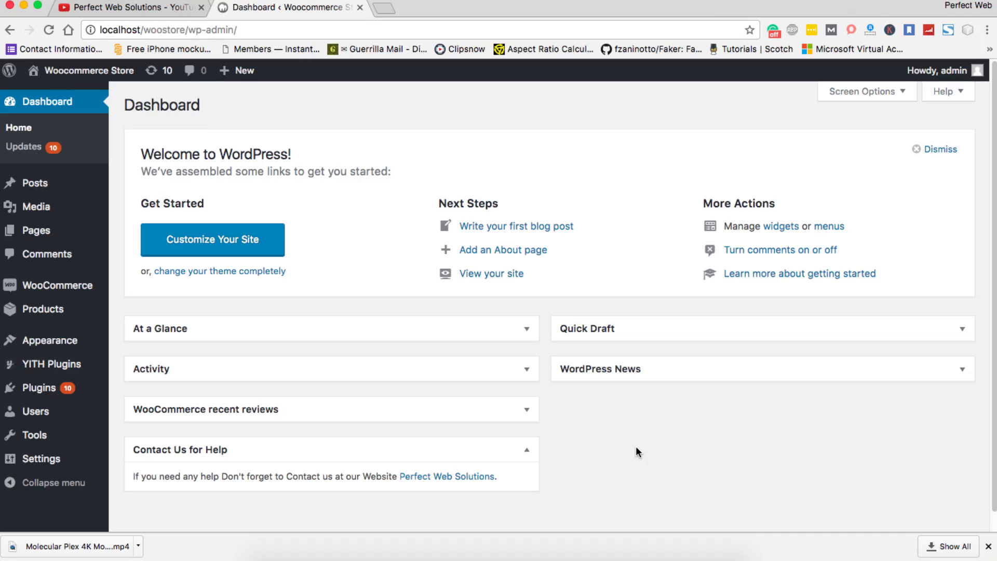
mouse_move(633, 452)
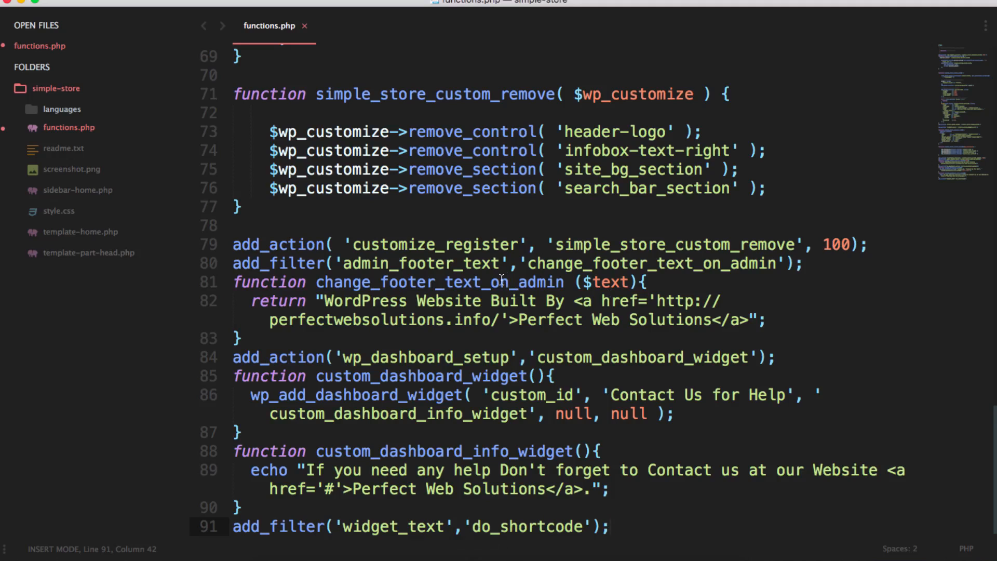
Step: Add add_action('admin_notices','custom_admin_notices_func'); to functions.php
type("add_action('")
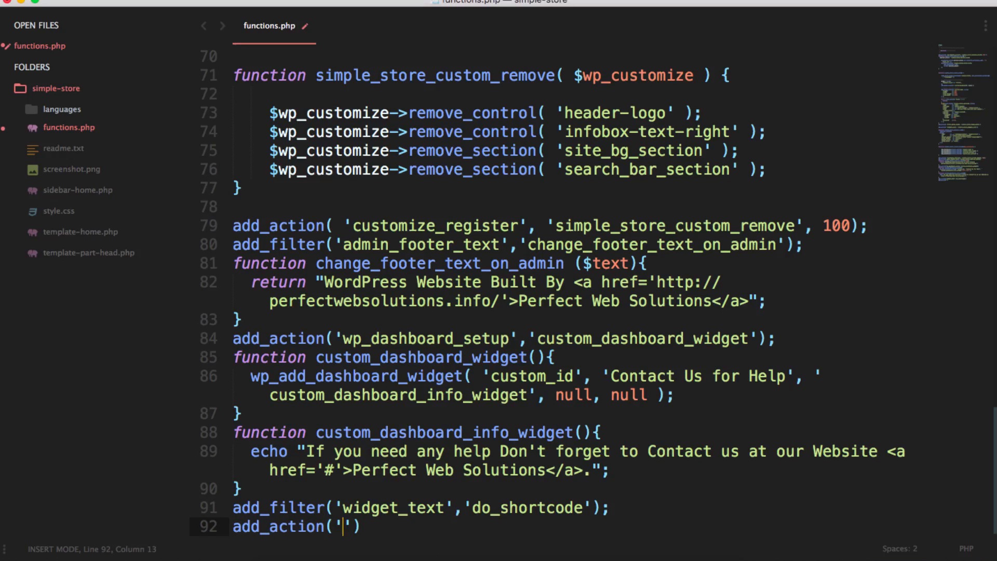
type("admin_notices',")
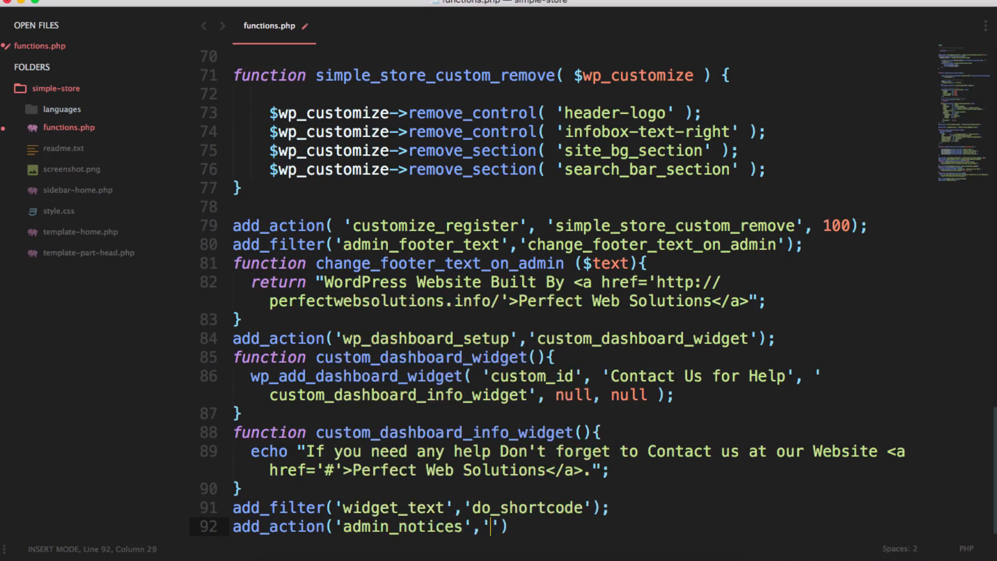
type("custom_admin_notices_fu")
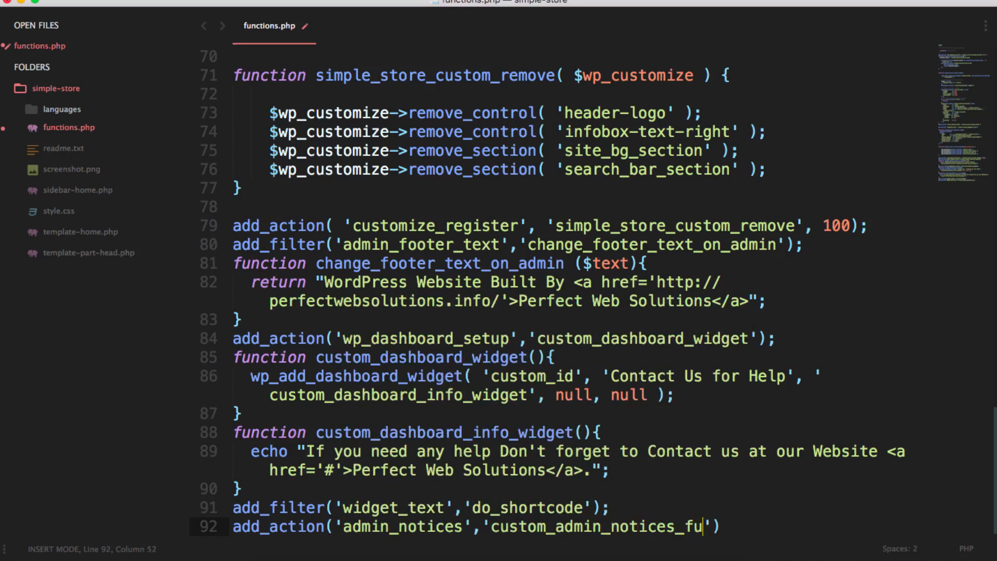
type("nc');")
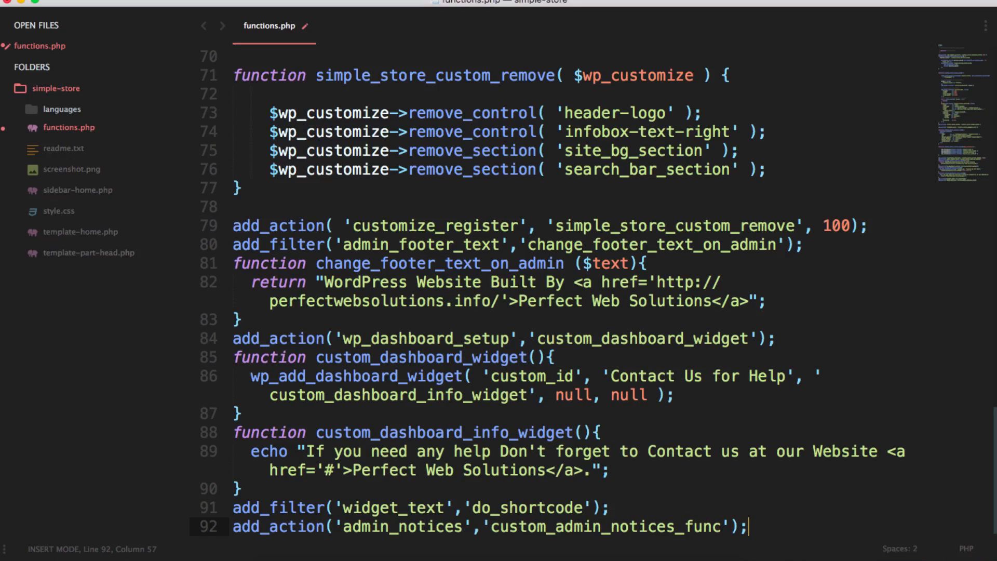
Step: Define custom_admin_notices_func() outputting a 'notice notice-info' div with a 'Contact Us for Help' h4
double_click(604, 526)
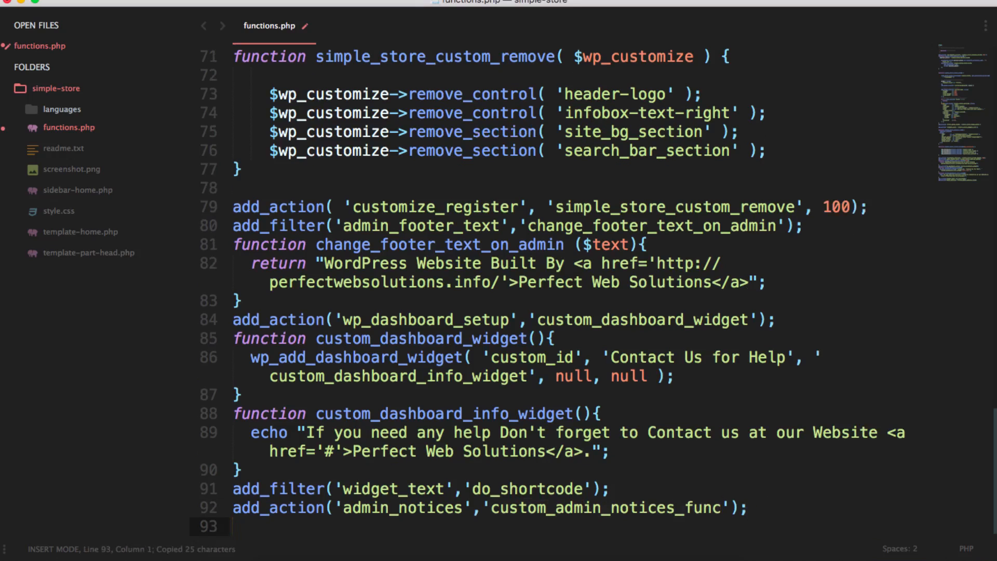
type("function custom_admin_notices_func(){ ?>")
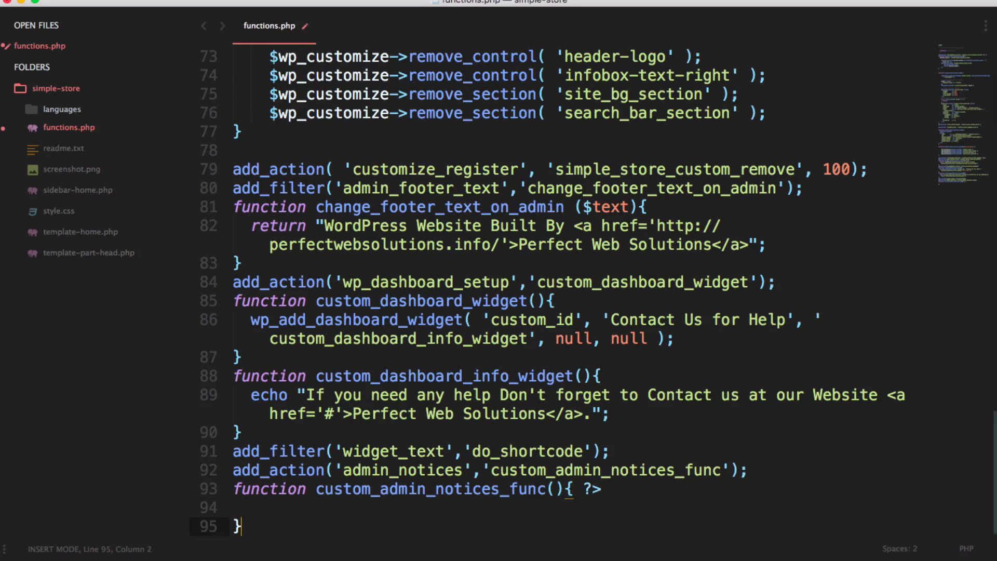
type("<?php")
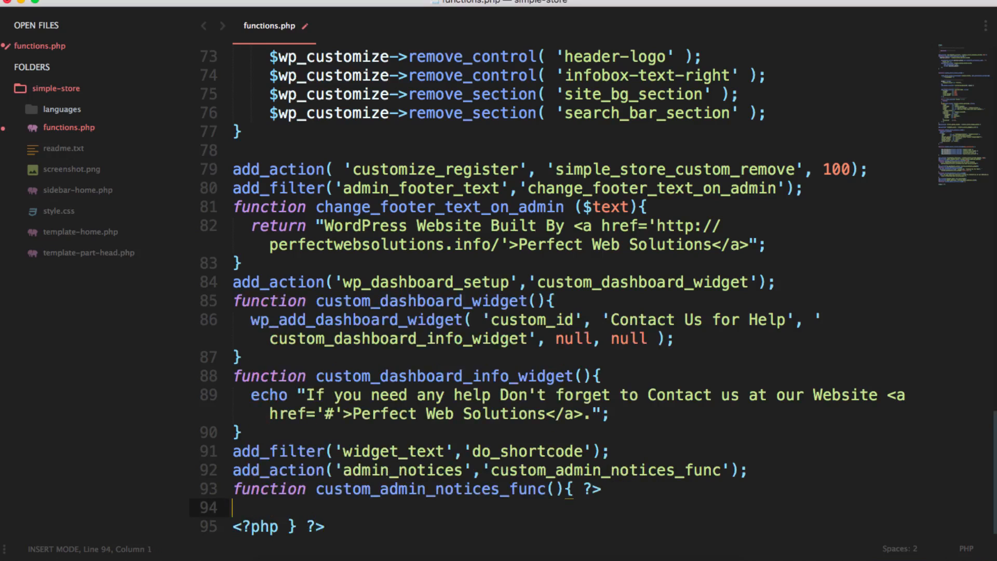
type("<div c></div>")
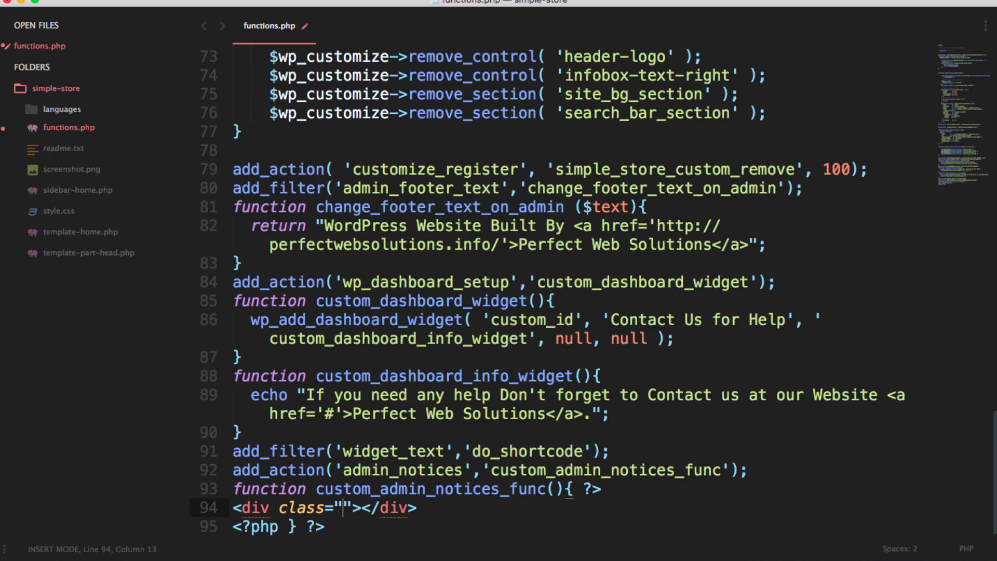
type("notice notice")
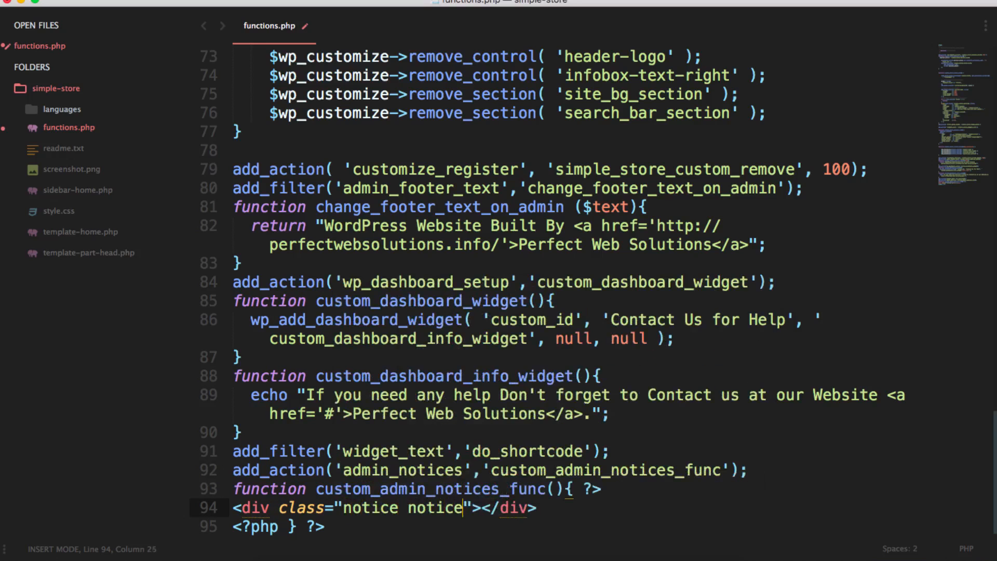
type("-info")
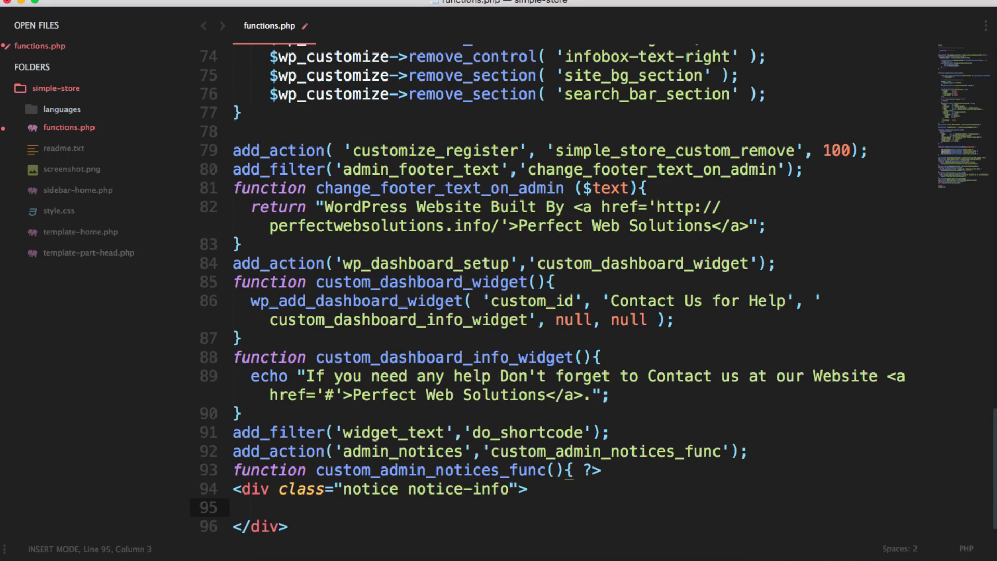
type("<h4")
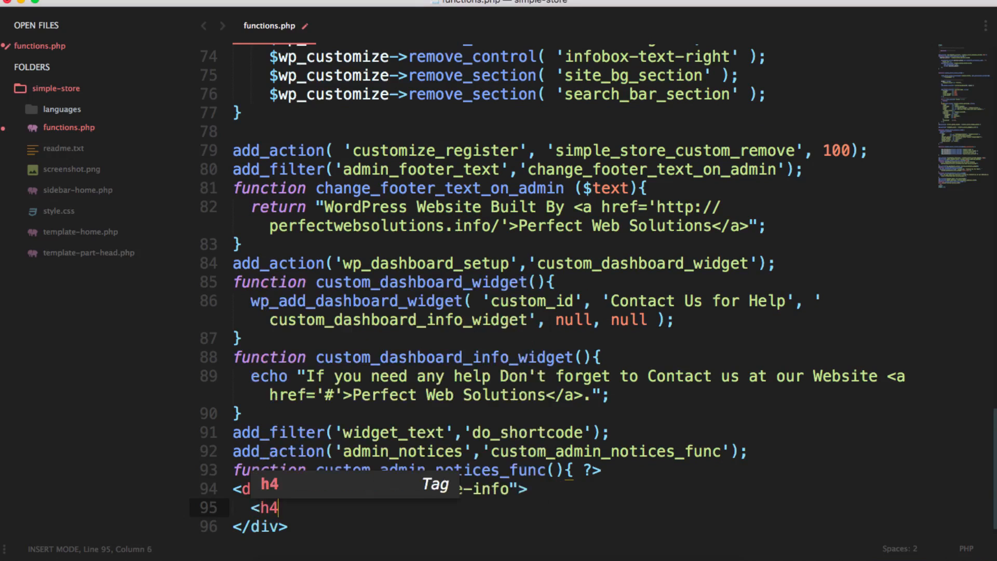
type(">Con")
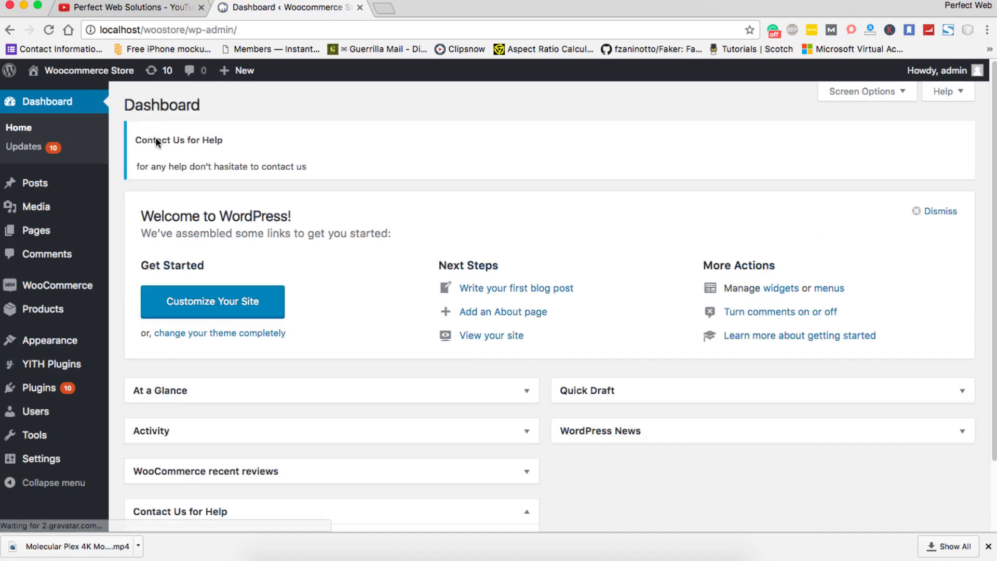
Step: Check the new Contact Us for Help notice and dismiss the Welcome to WordPress panel
double_click(178, 140)
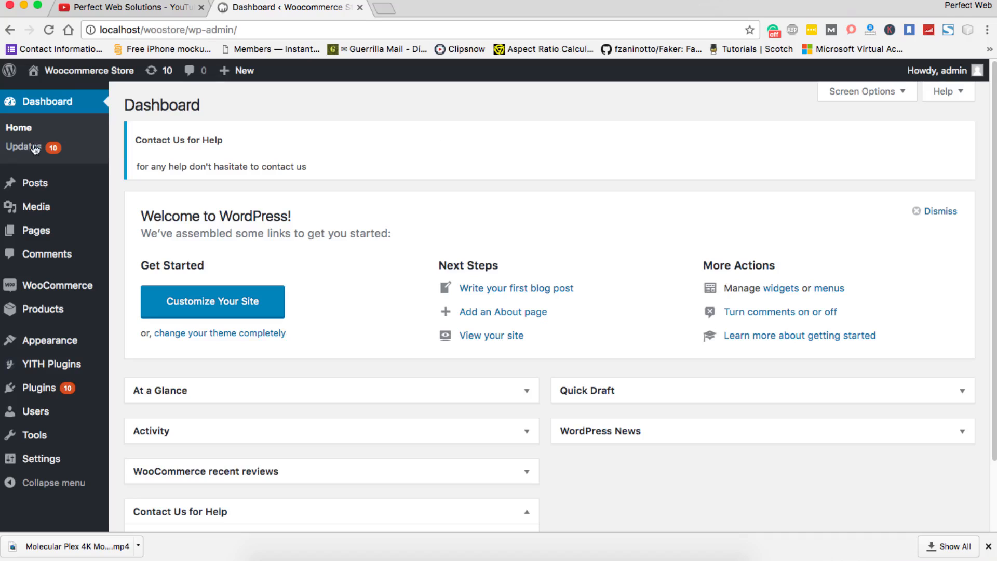
mouse_move(607, 167)
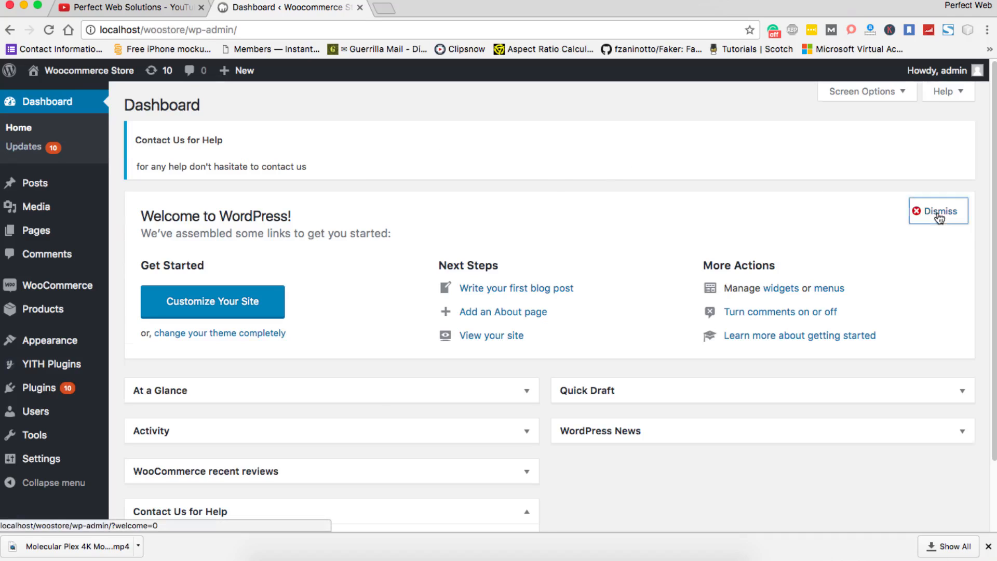
left_click(937, 210)
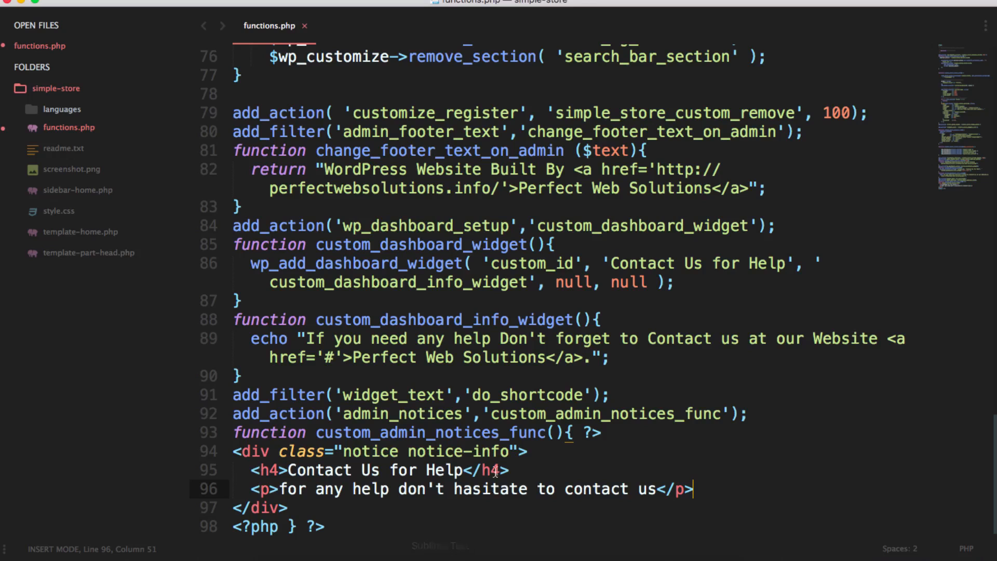
Step: Add the is-dismissible class to the notice div in functions.php
type("is-")
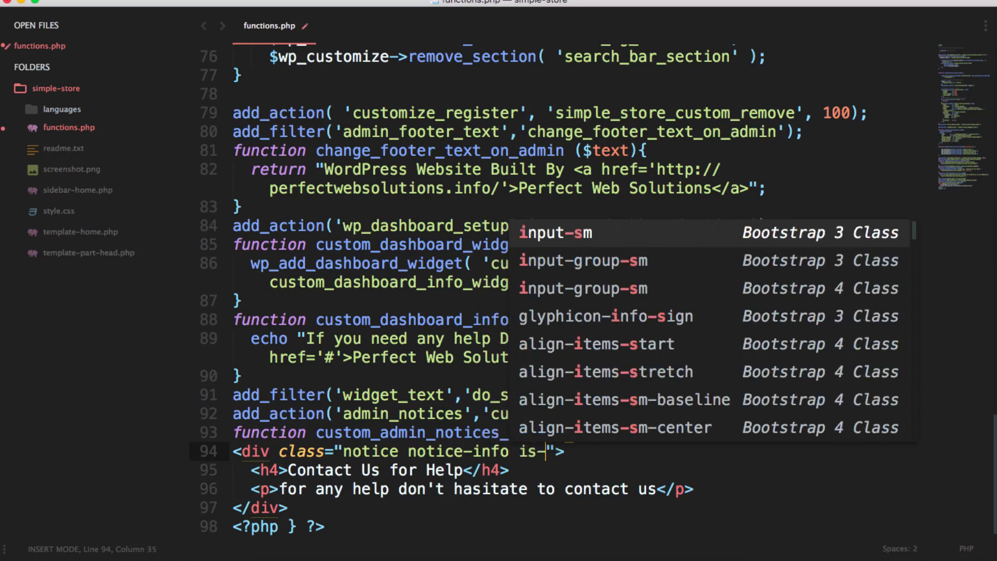
type("dismissib")
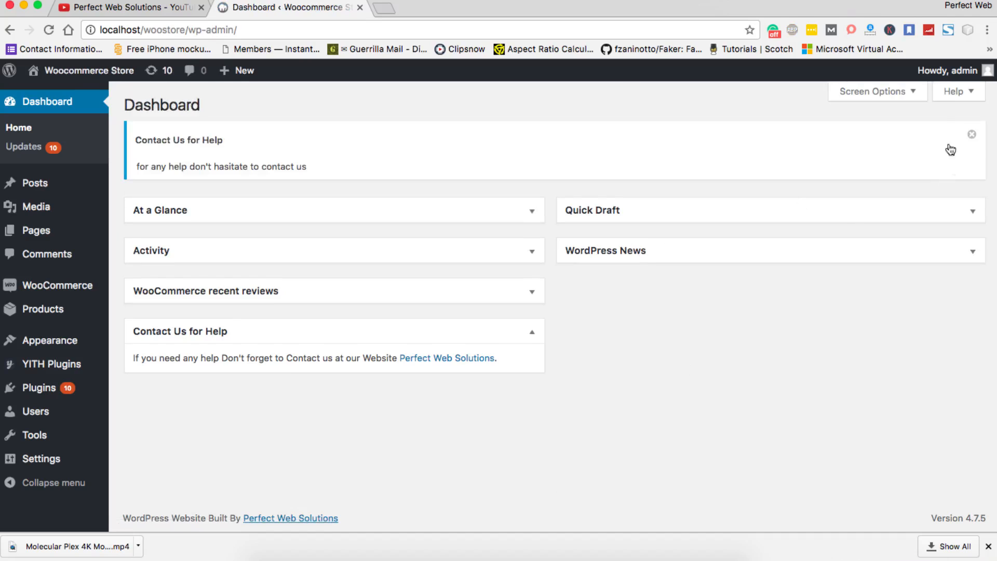
Step: Reload the dashboard and dismiss the Contact Us for Help notice with its X icon
left_click(971, 134)
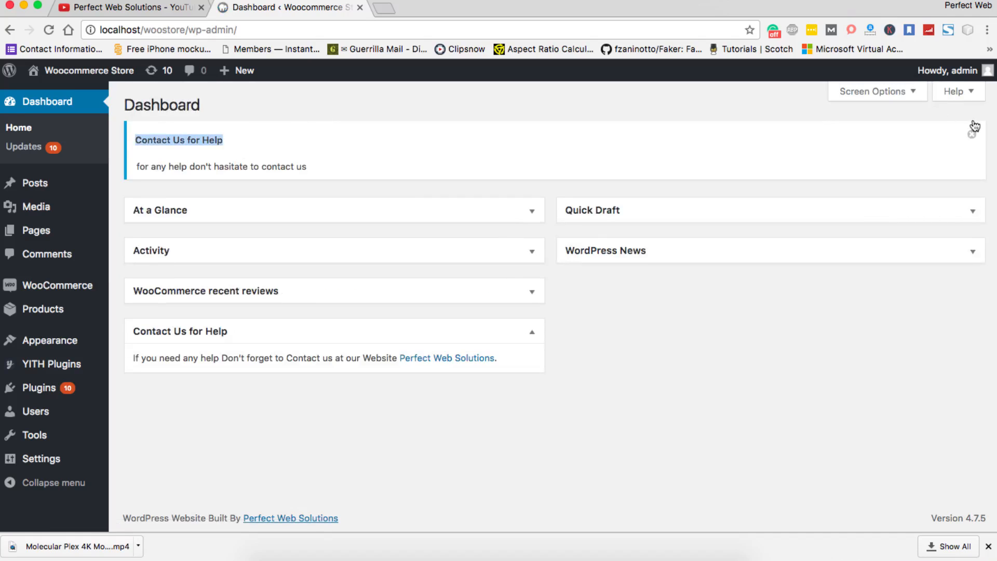
left_click(971, 133)
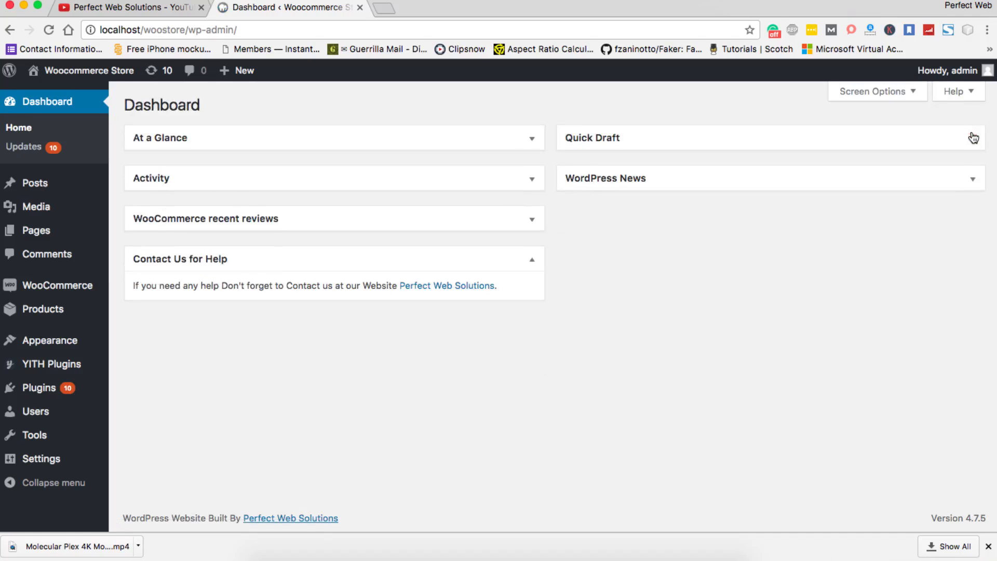
mouse_move(651, 302)
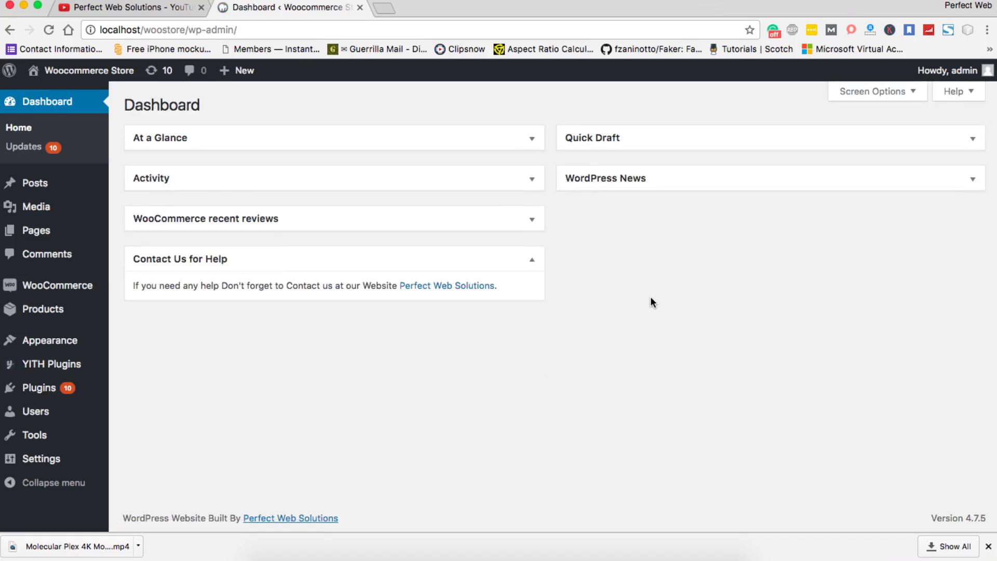
mouse_move(650, 305)
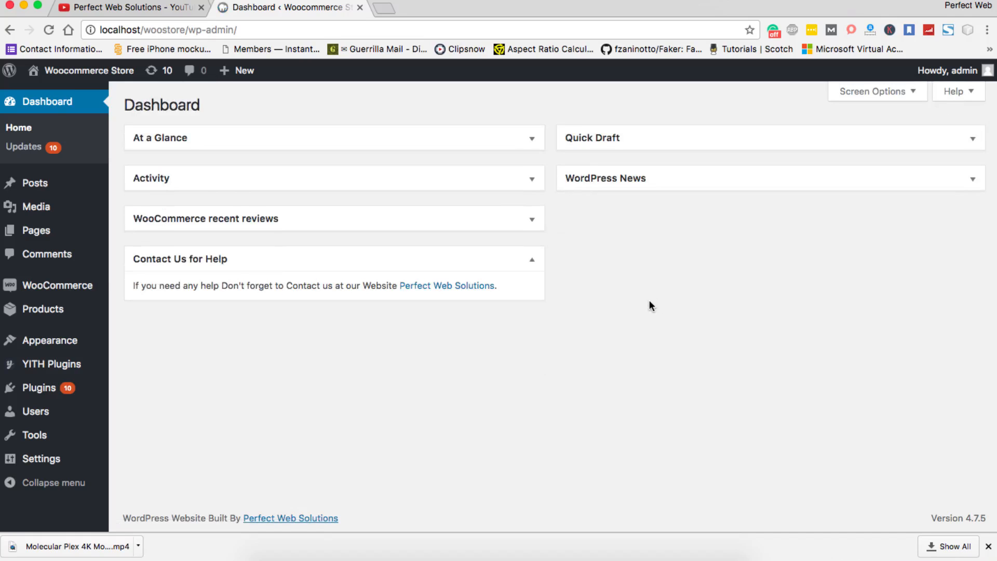